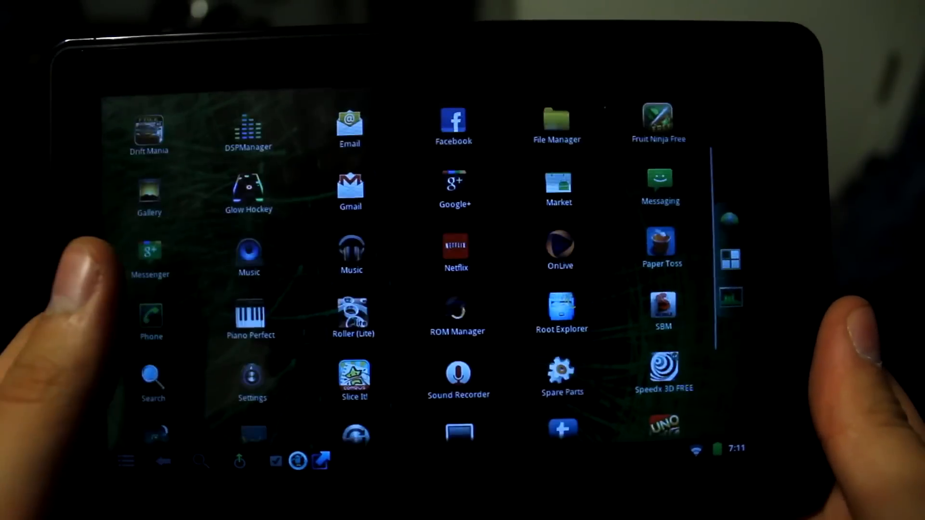
{"action": "scroll", "scroll_direction": "down", "scroll_amount": 3}
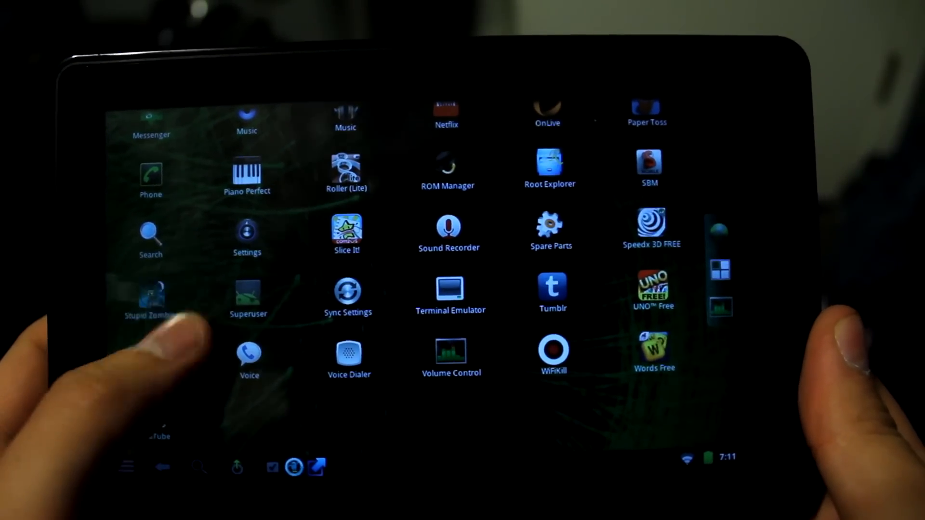